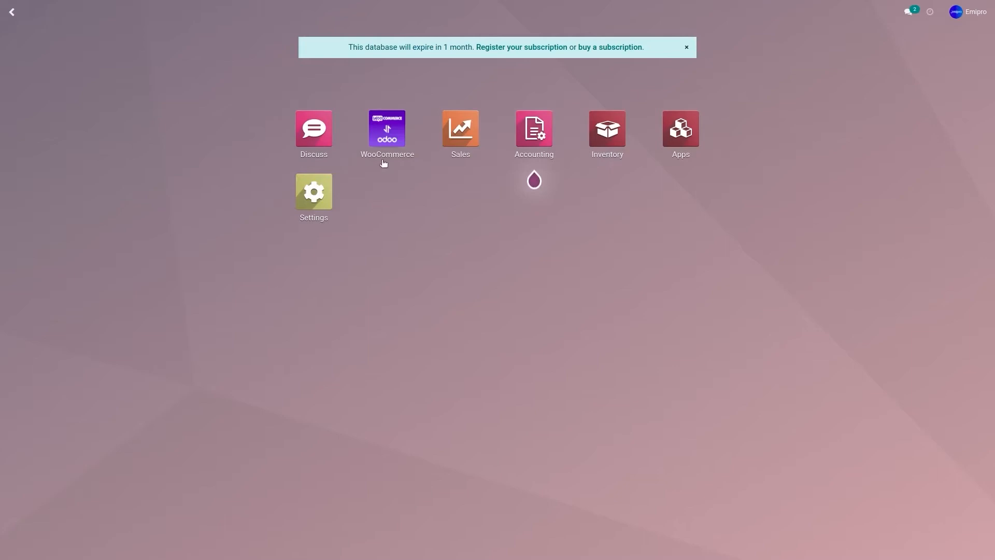
- Navigate from the WooCommerce app through Configuration to the Auto Workflow list
click(387, 127)
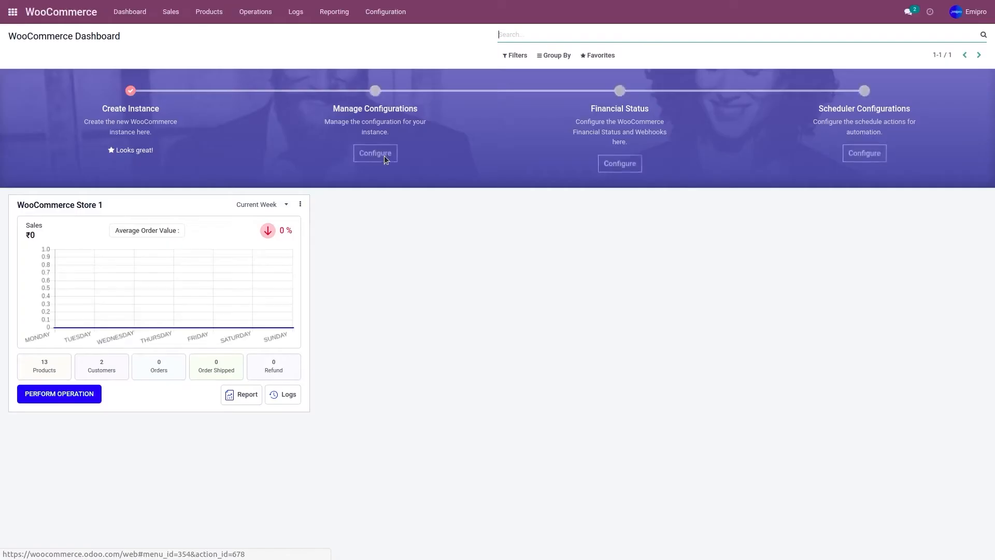
click(386, 11)
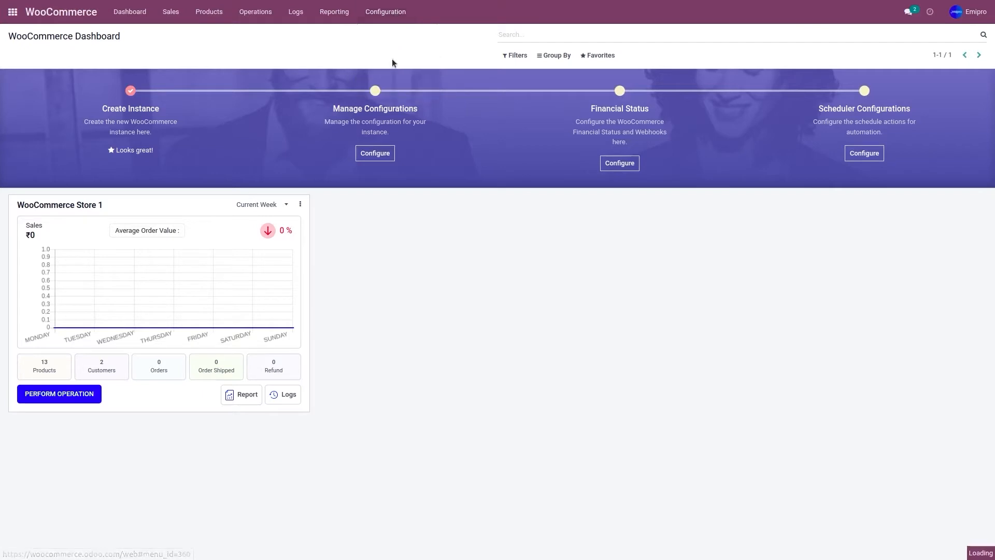
click(384, 12)
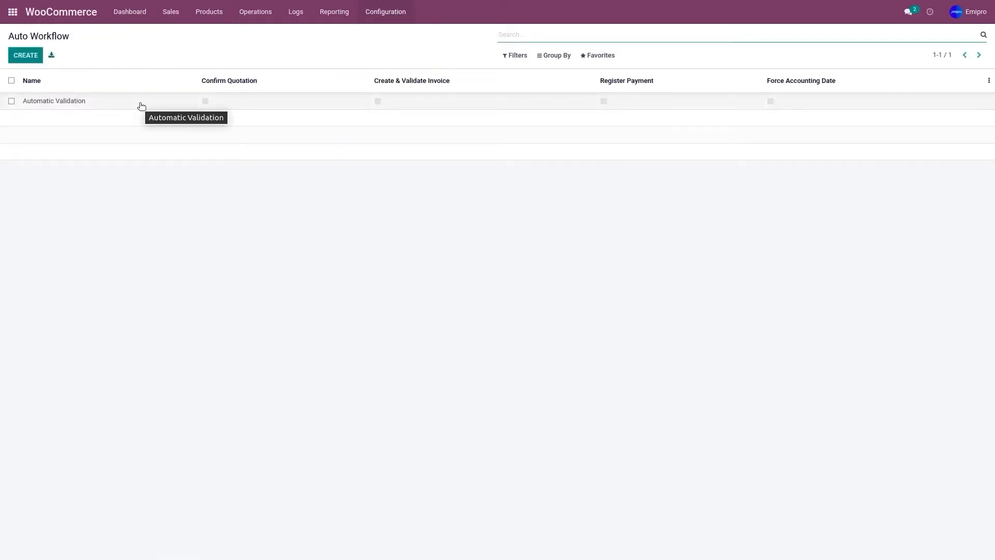
- Open the Automatic Validation workflow record from the list
click(53, 101)
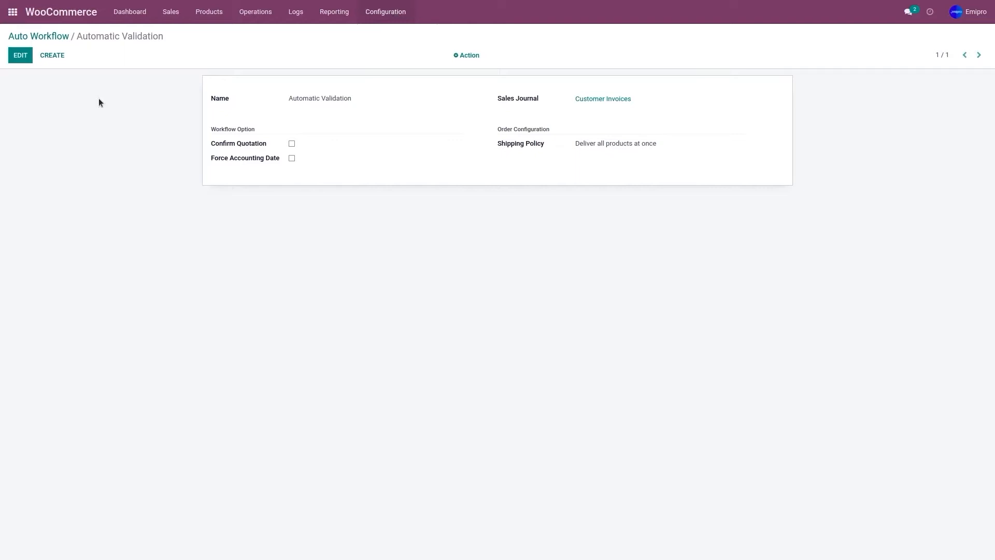
- Edit the workflow to enable Confirm Quotation, Create & Validate Invoice and Register Payment
click(19, 55)
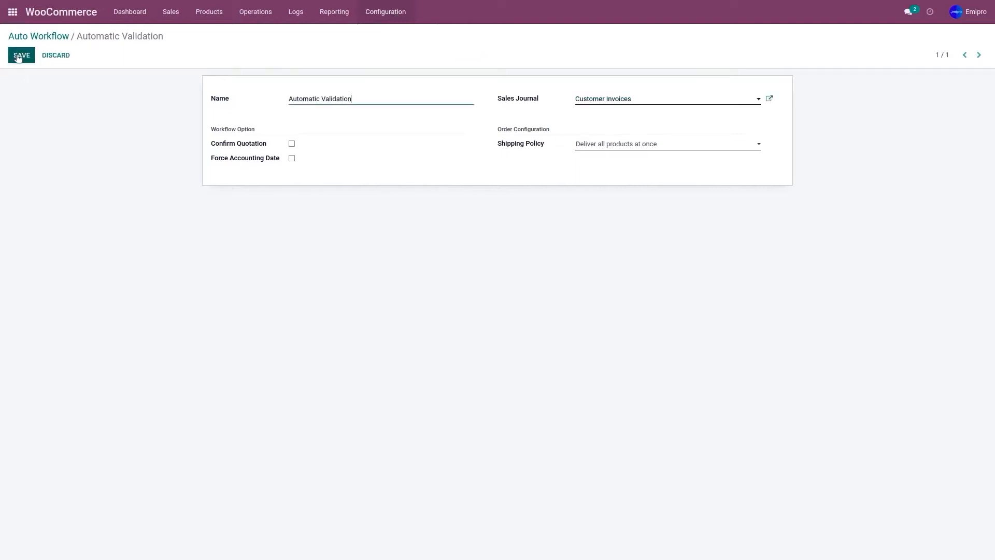
click(291, 143)
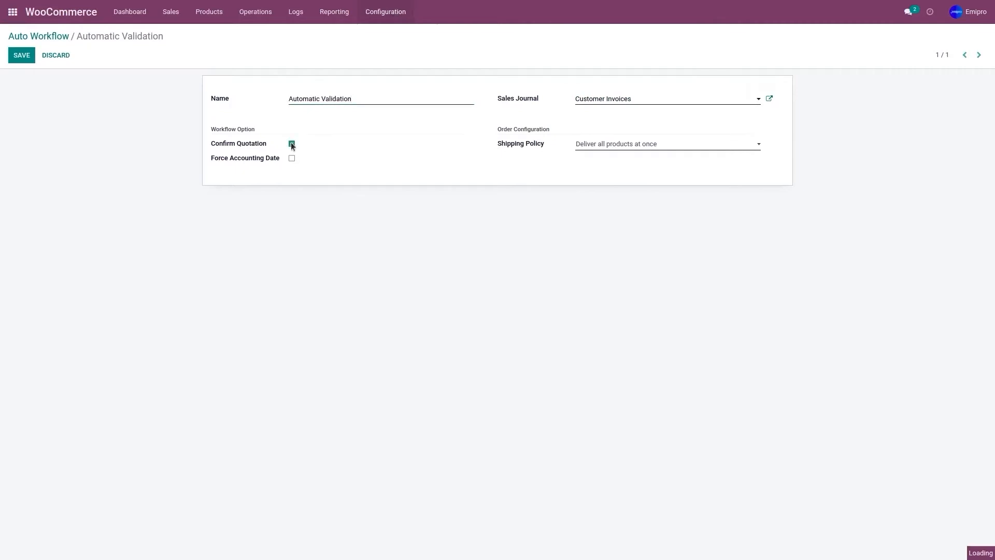
click(291, 143)
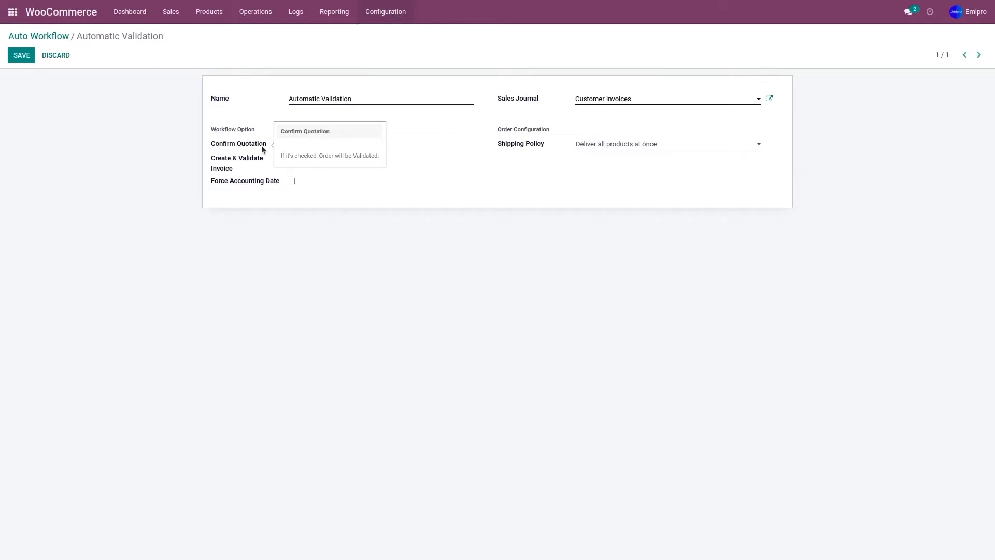
click(291, 143)
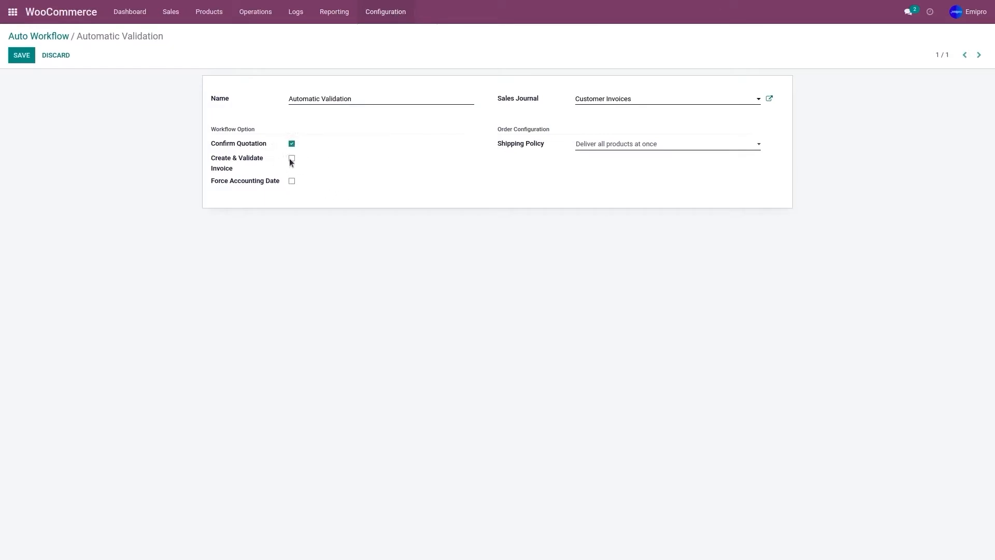
click(291, 159)
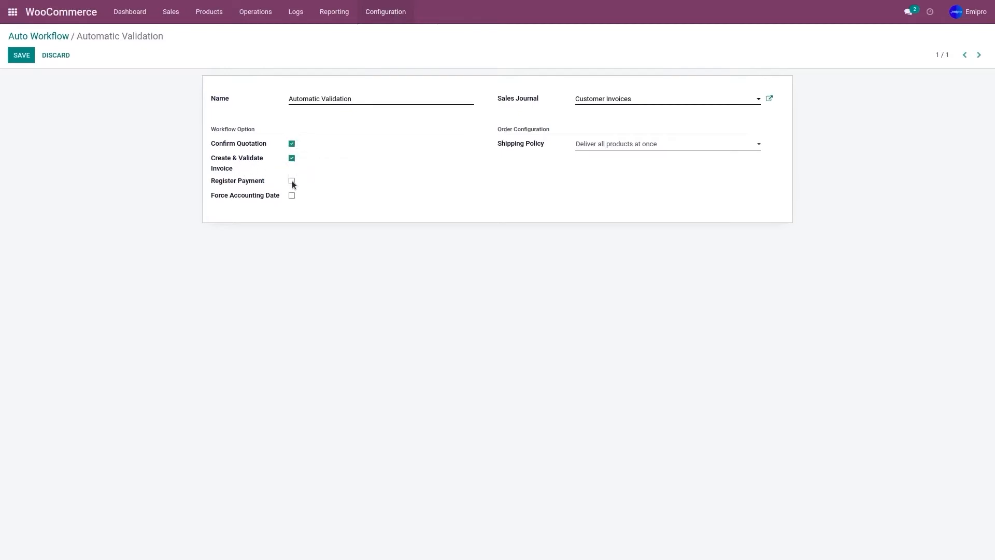
click(291, 180)
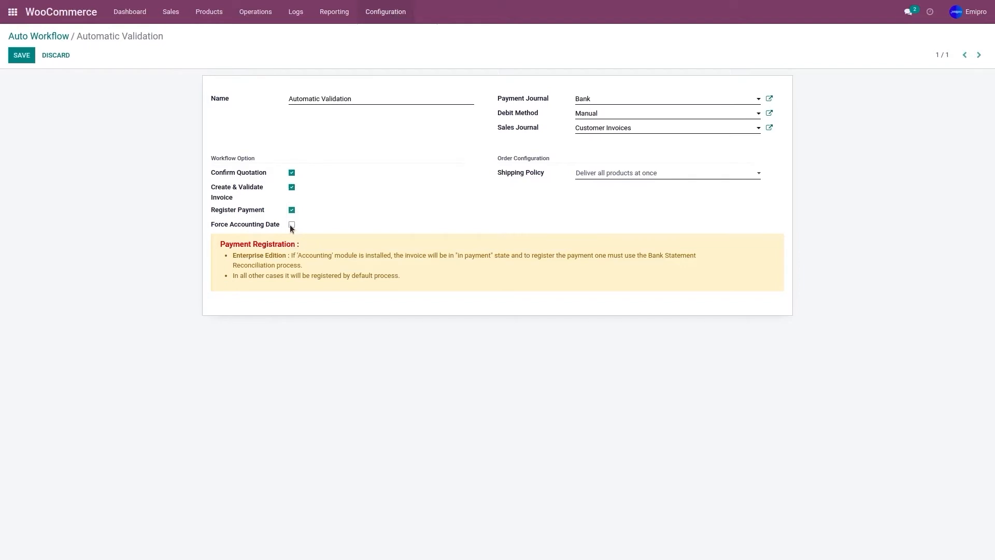
mouse_move(294, 228)
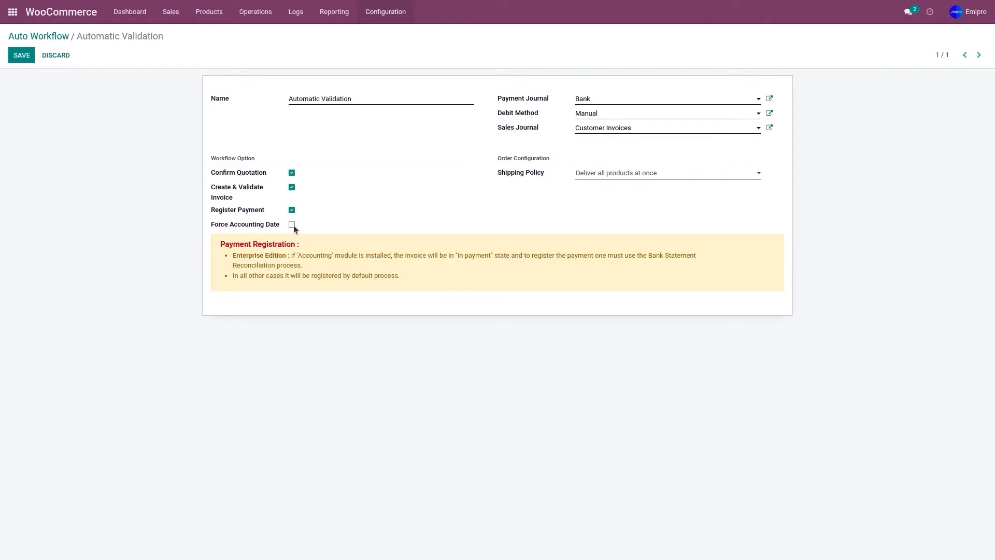
mouse_move(509, 106)
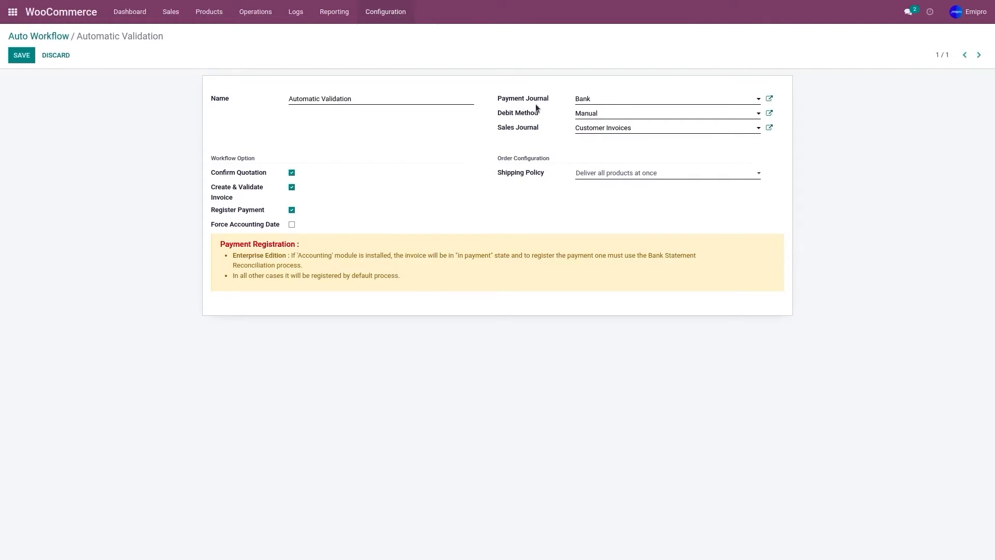
click(667, 98)
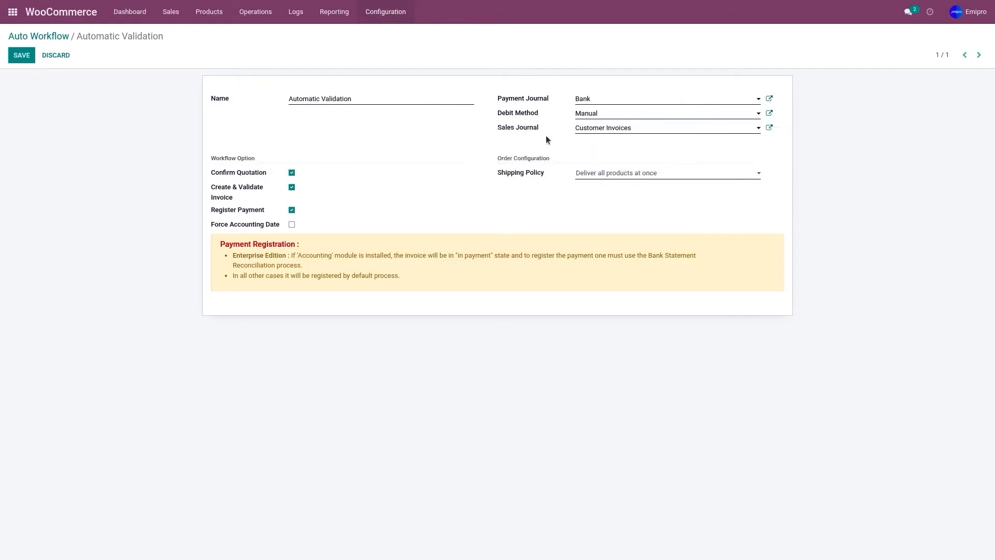
mouse_move(597, 130)
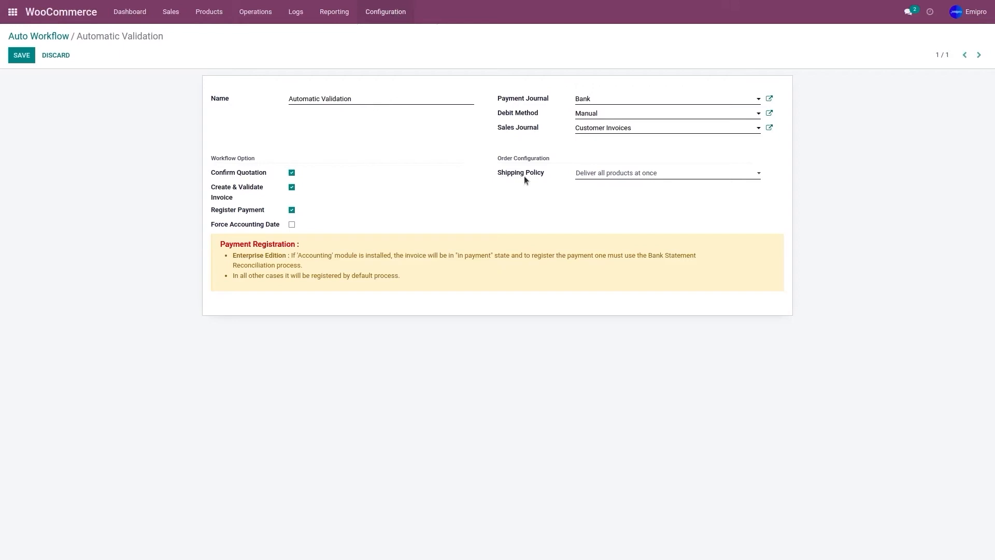
mouse_move(584, 175)
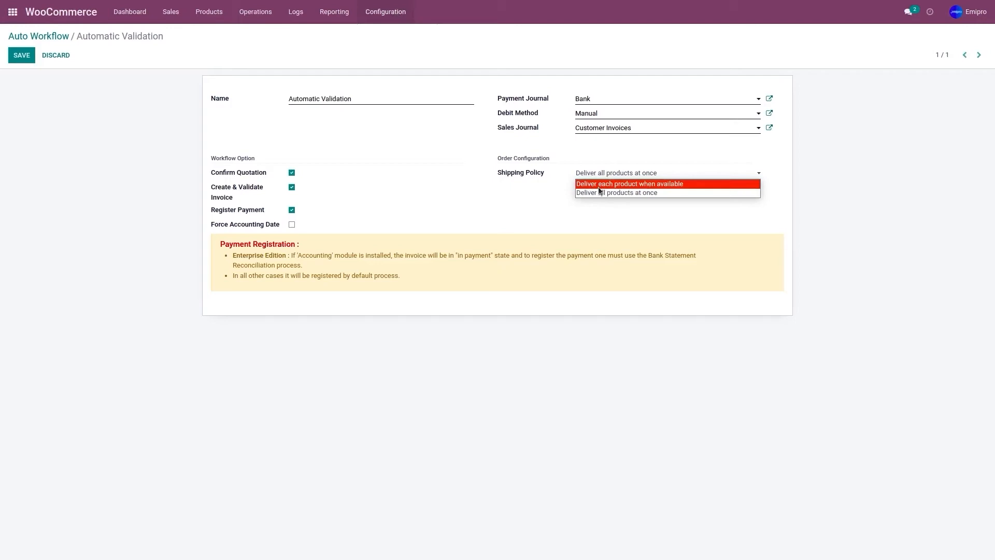
mouse_move(615, 193)
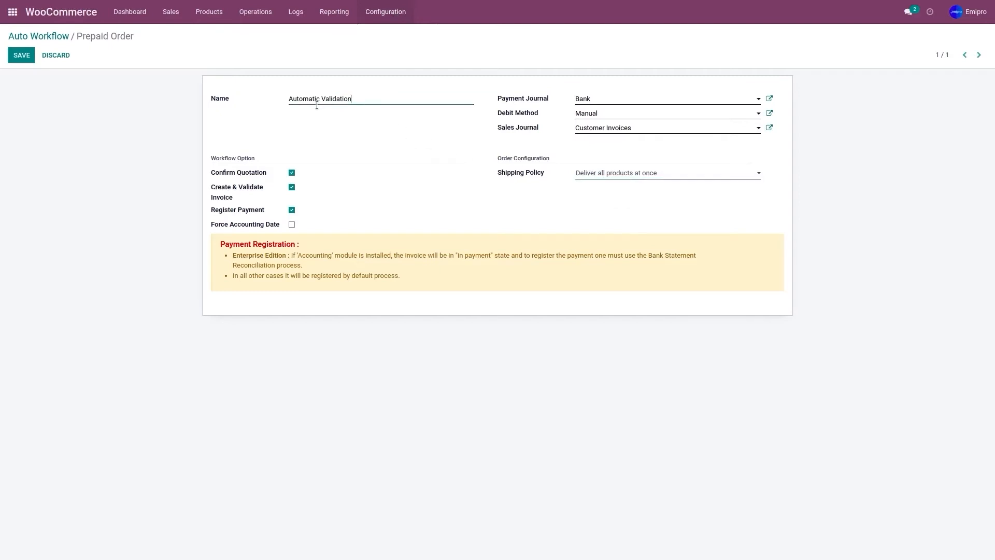
- Rename the workflow 'Prepaid Orders', return to the list and start a new workflow record
text(Prepaid Orders)
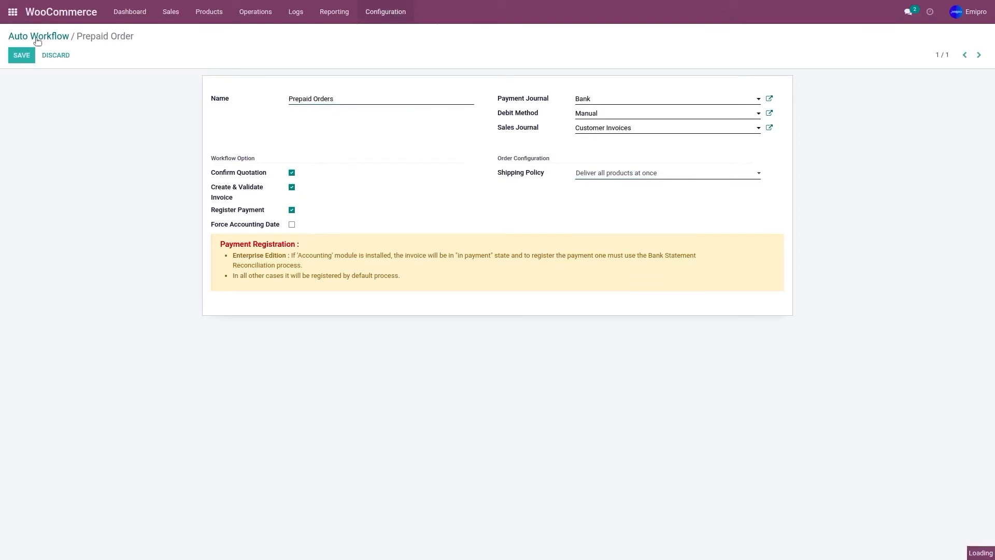
click(38, 36)
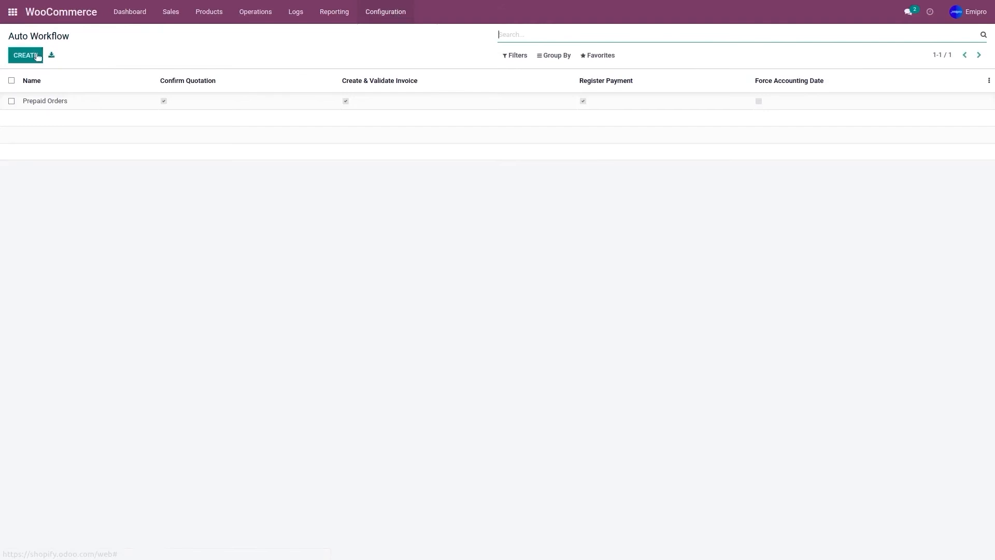
mouse_move(63, 116)
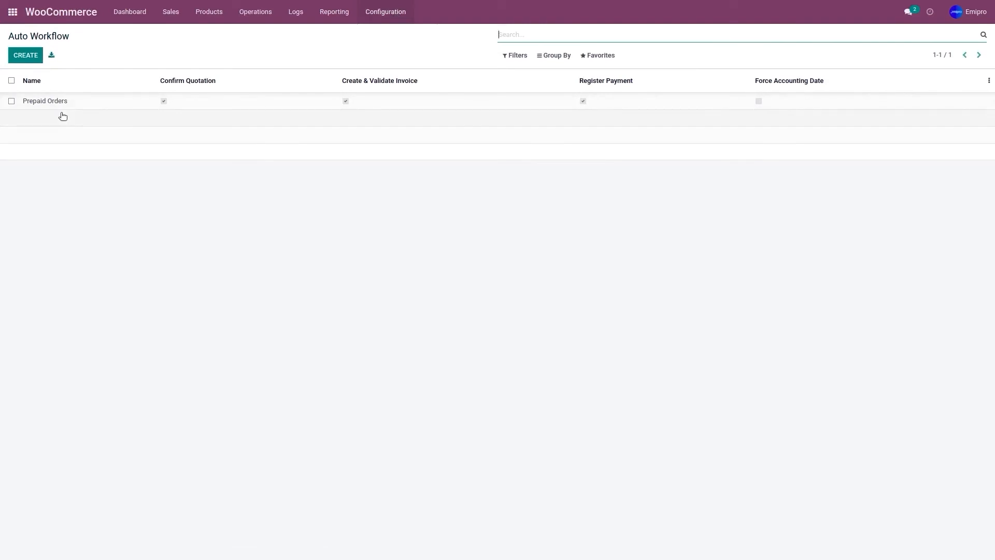
mouse_move(25, 55)
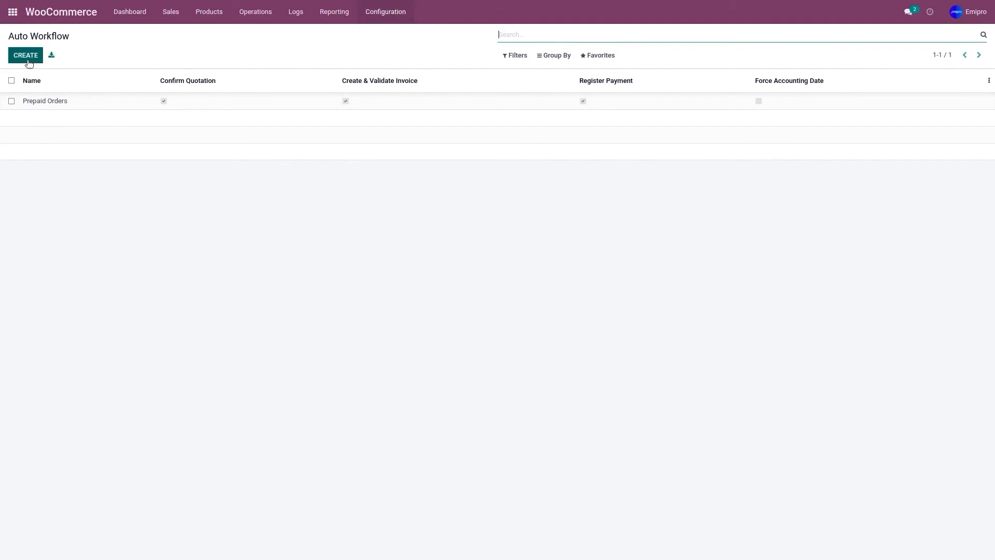
click(25, 55)
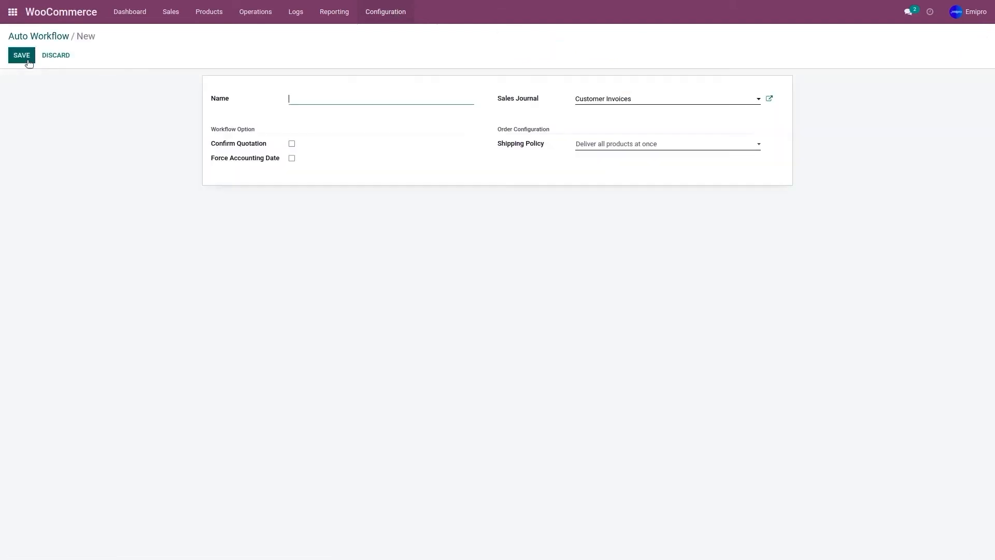
mouse_move(21, 55)
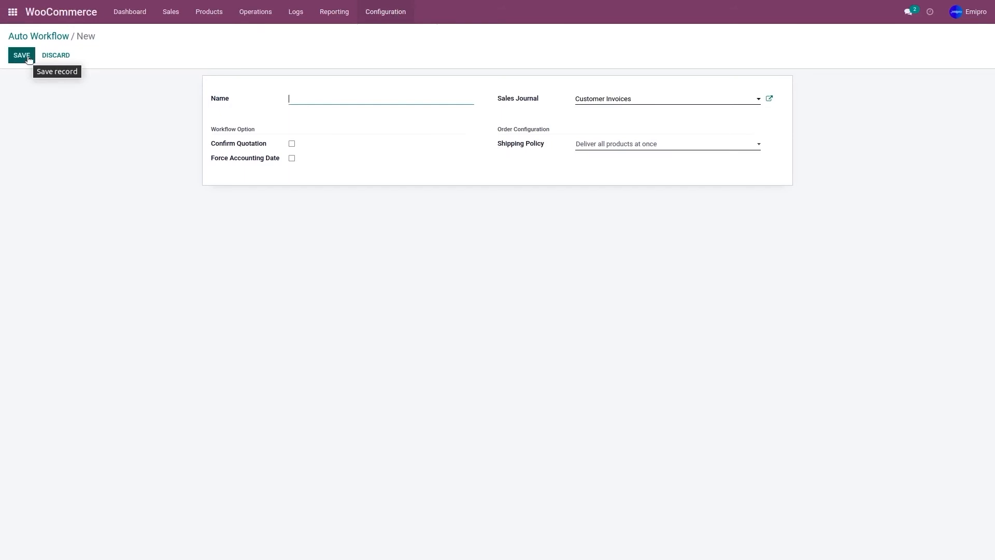
mouse_move(304, 98)
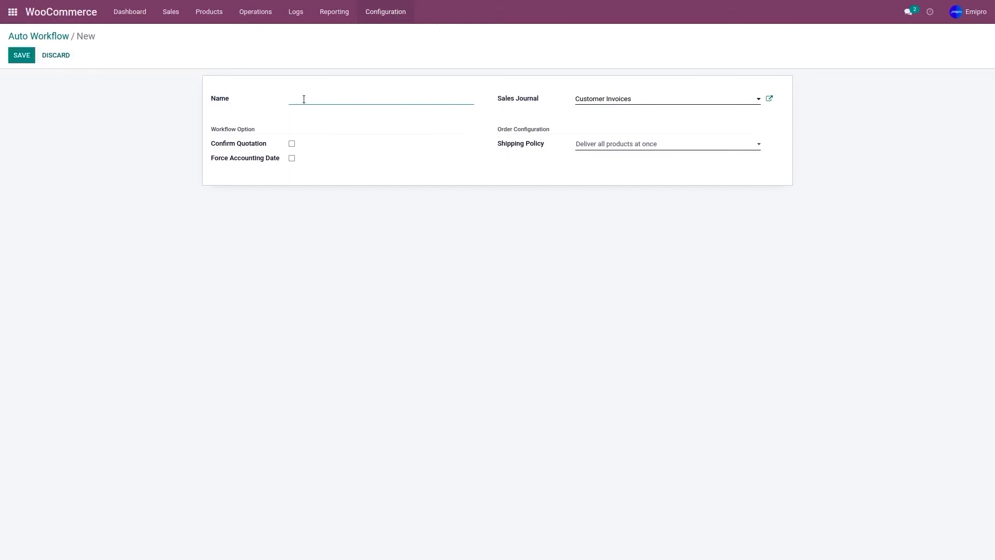
- Name the new workflow 'Postpaid Orders' with no options checked and save it
text(Postpaid)
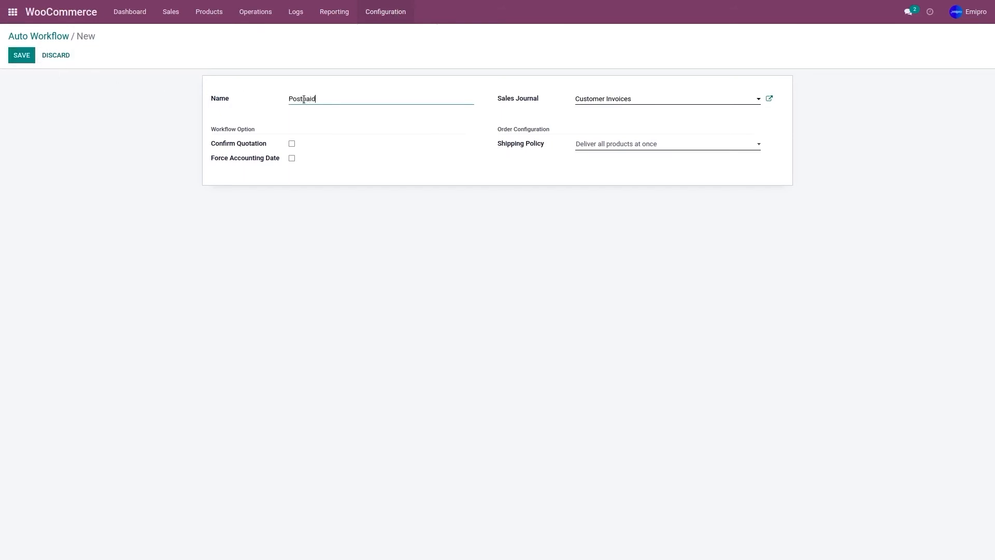
text(Orders)
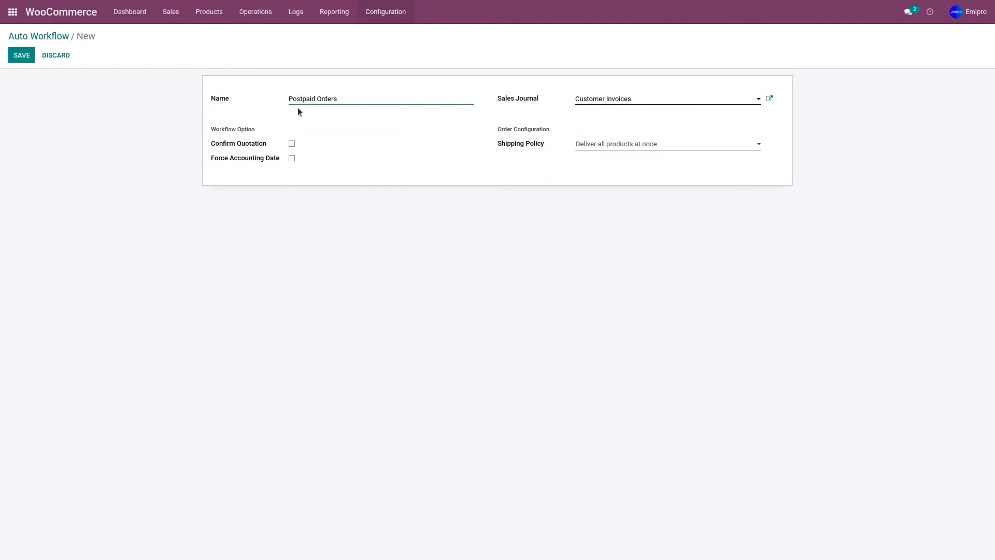
mouse_move(17, 69)
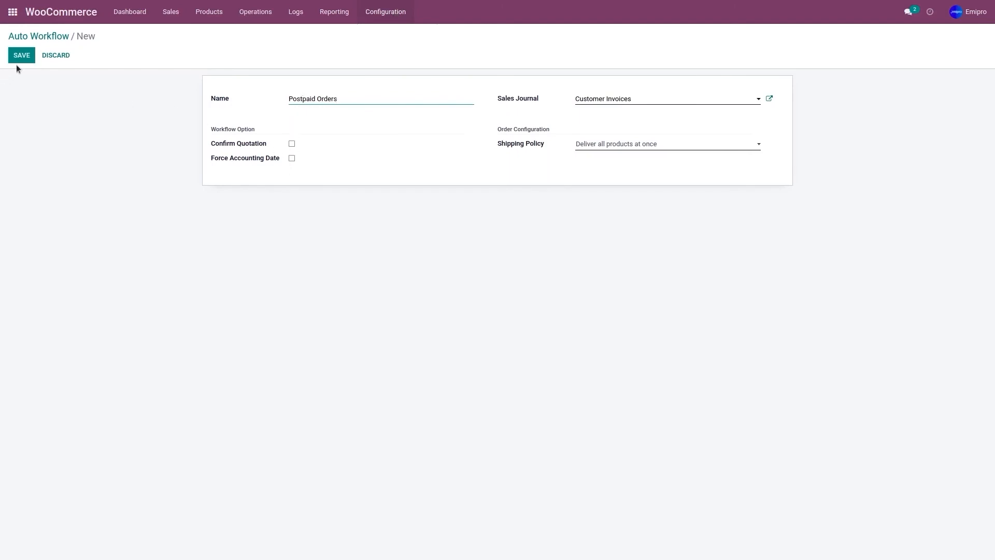
click(21, 55)
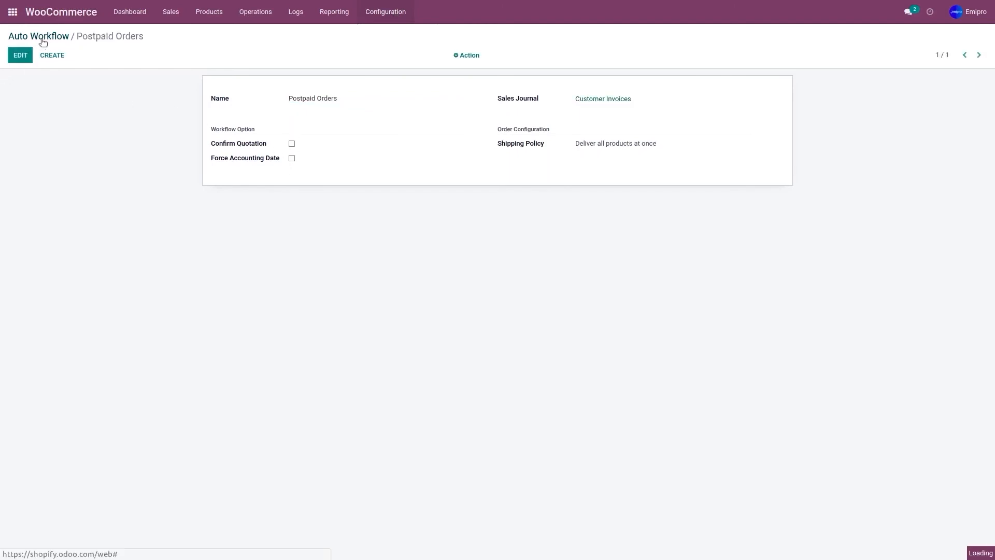
- Return to the Auto Workflow list showing Prepaid Orders and Postpaid Orders
click(39, 36)
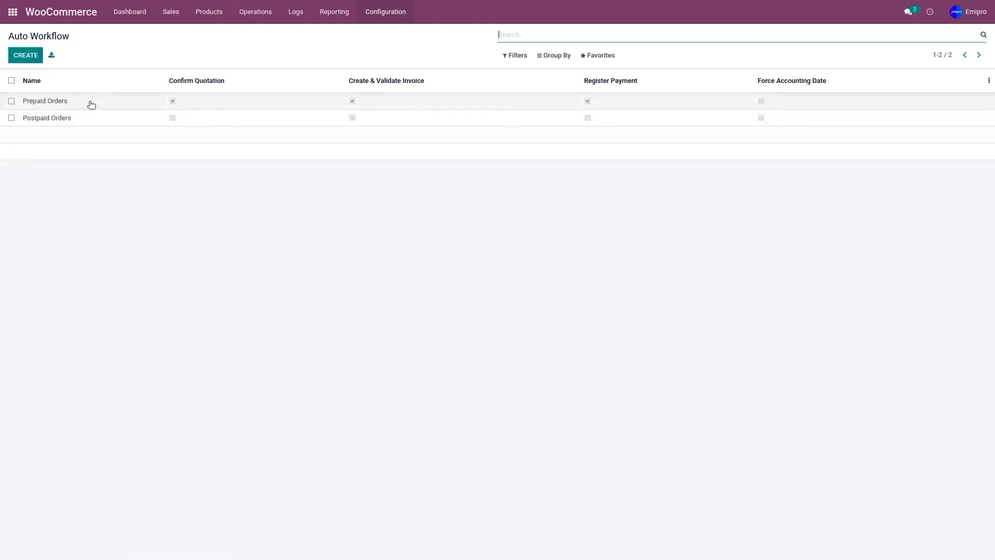
mouse_move(91, 101)
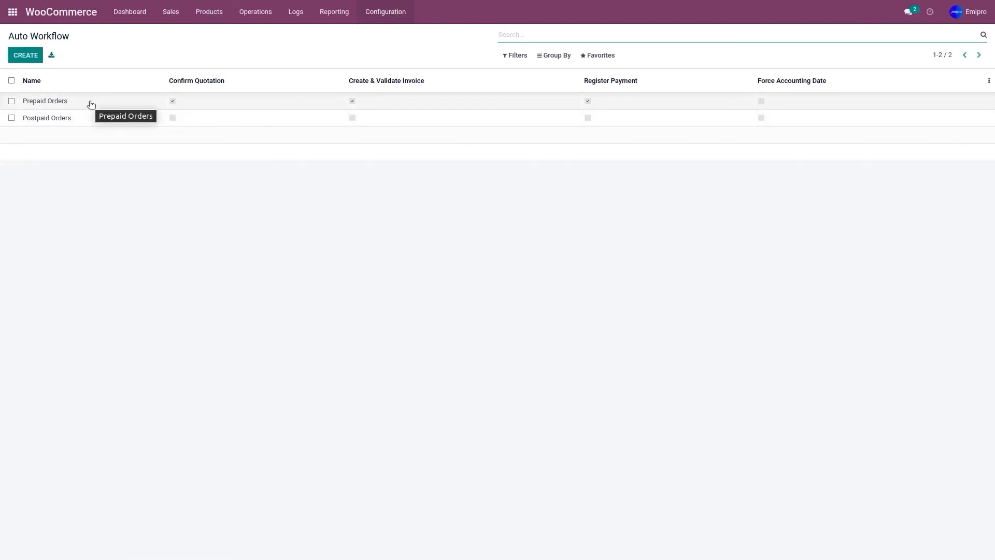
mouse_move(86, 120)
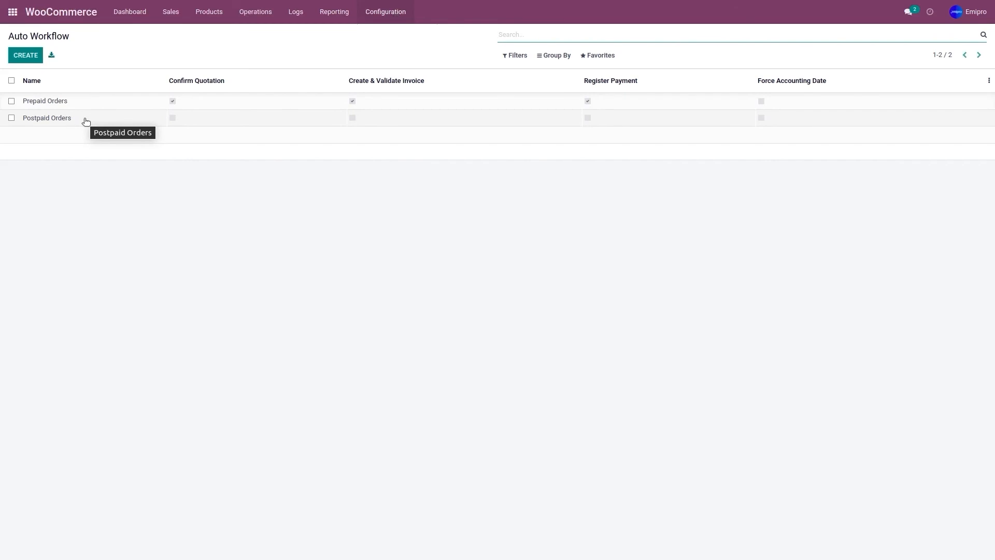
mouse_move(200, 121)
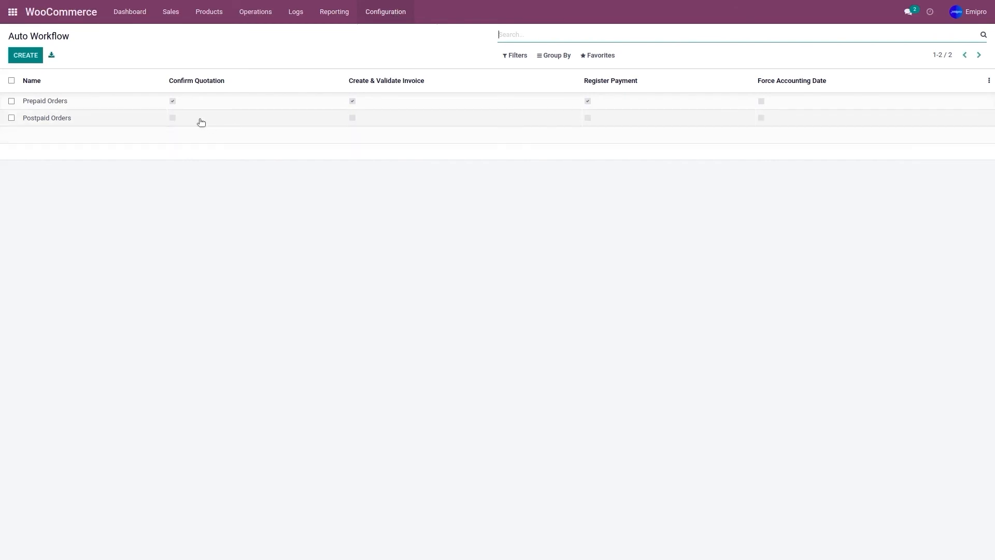
mouse_move(152, 113)
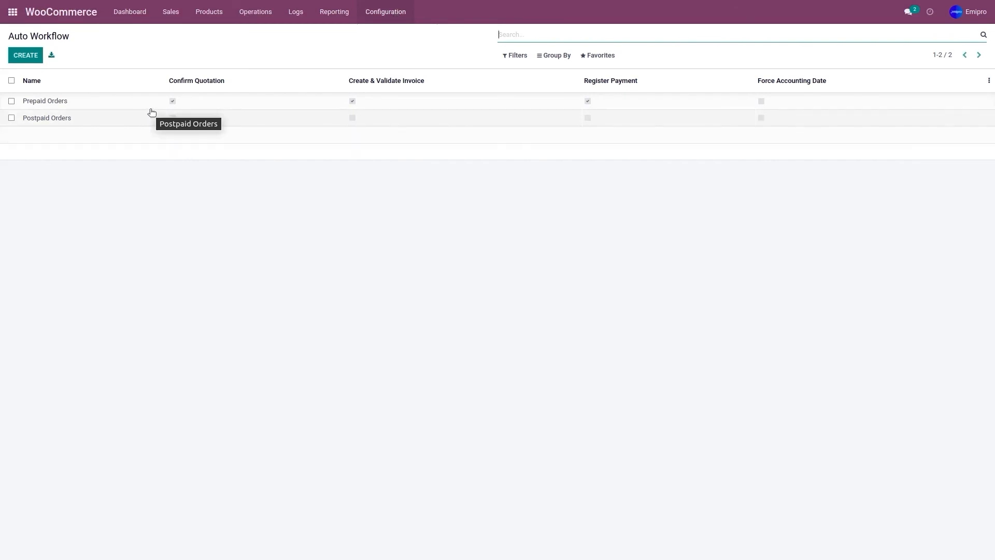